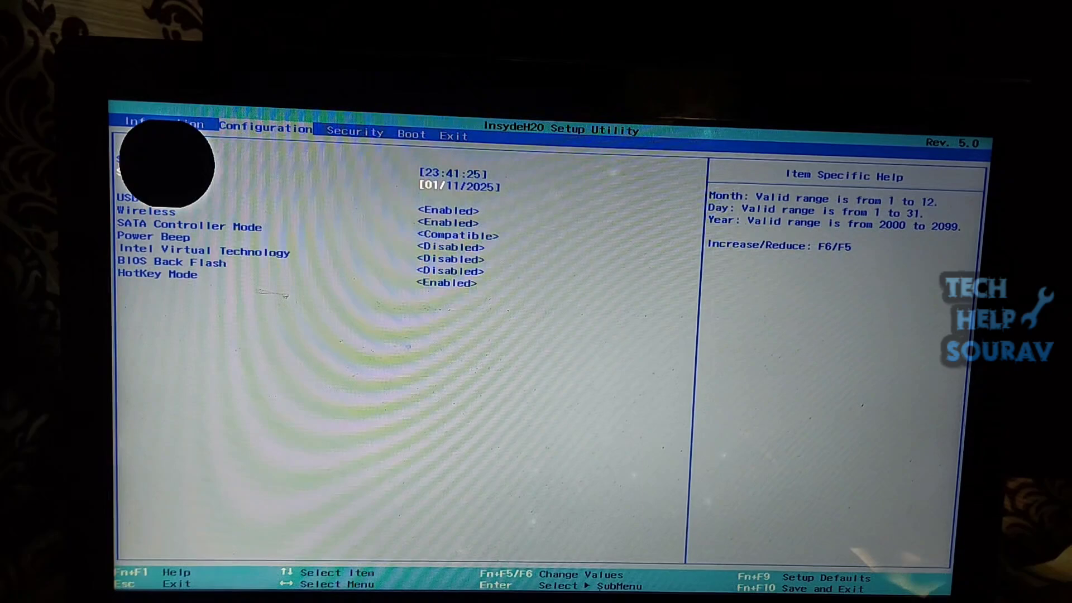
Move the selection down from the date field to SATA Controller Mode (currently Compatible)
key("Down")
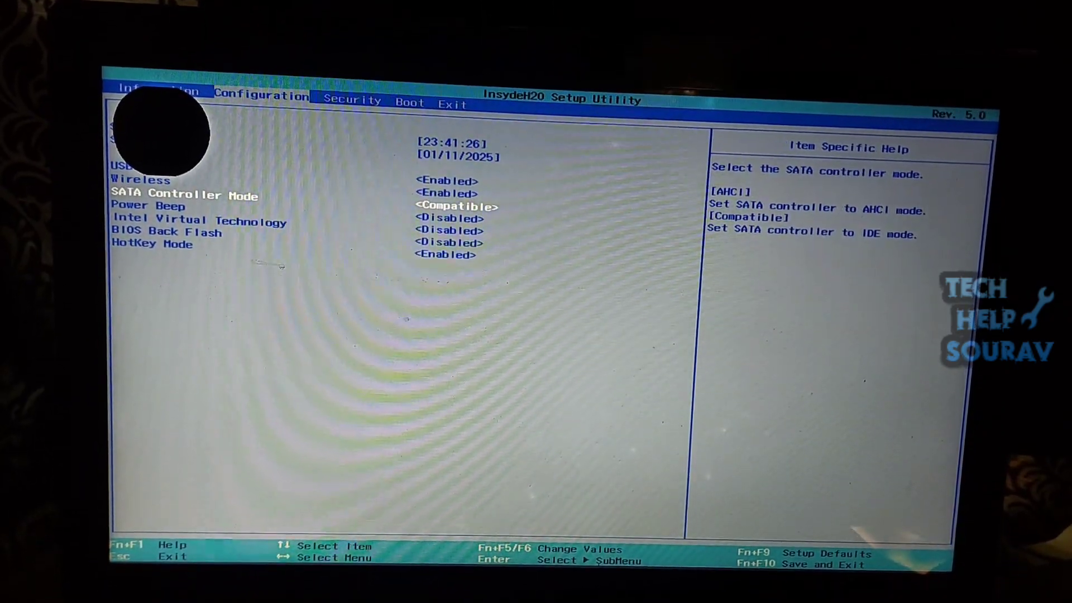